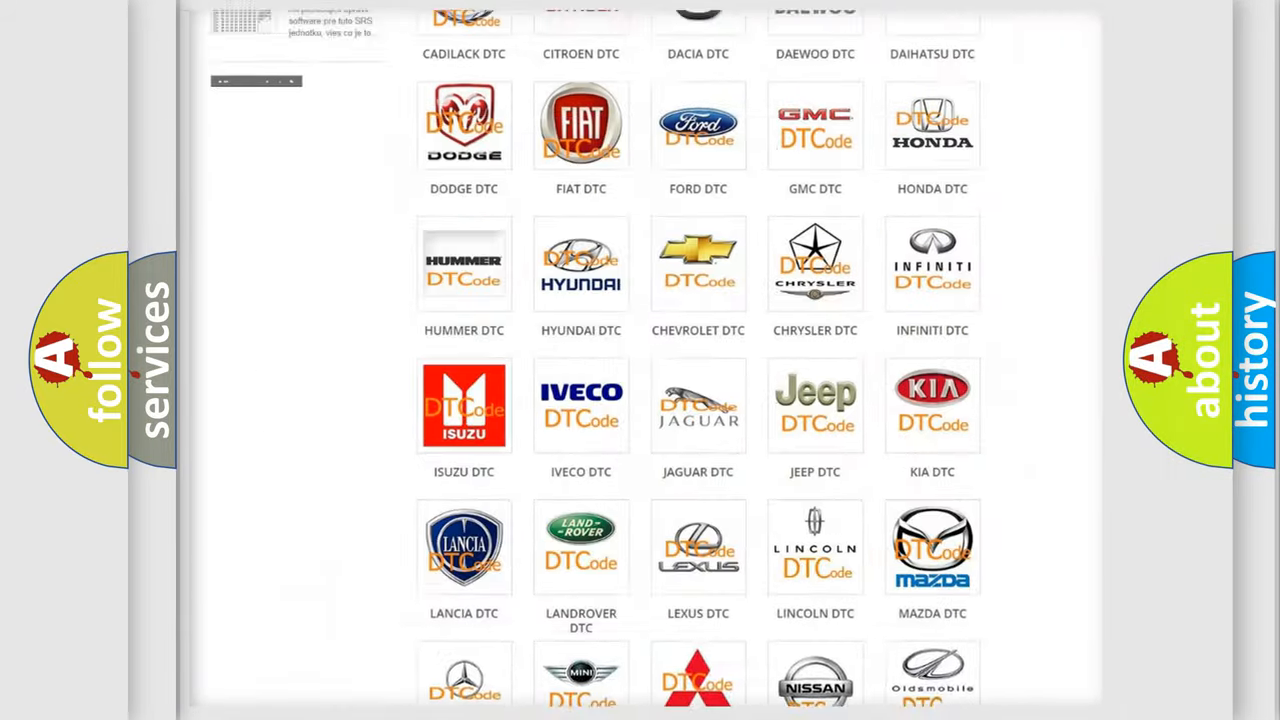
Step: Open the Ford DTC tile and browse its fault code subcategories, _14 through B1212
scroll(up, 3)
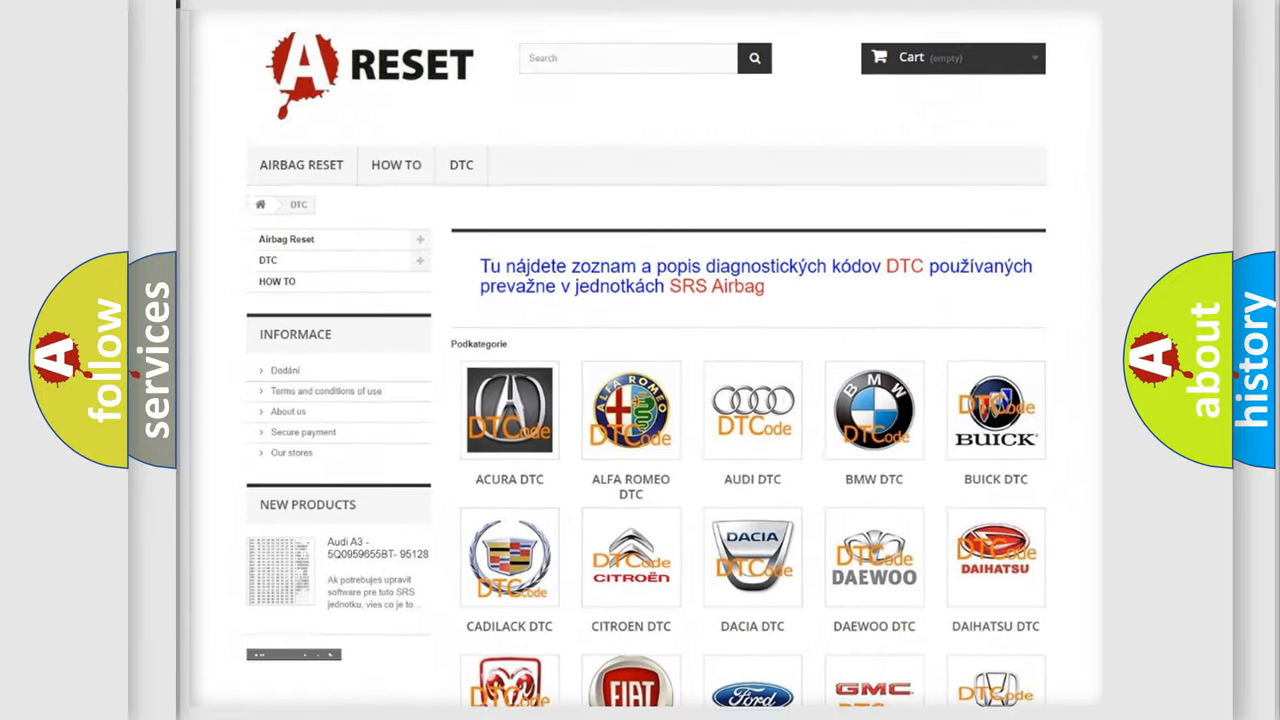
scroll(down, 3)
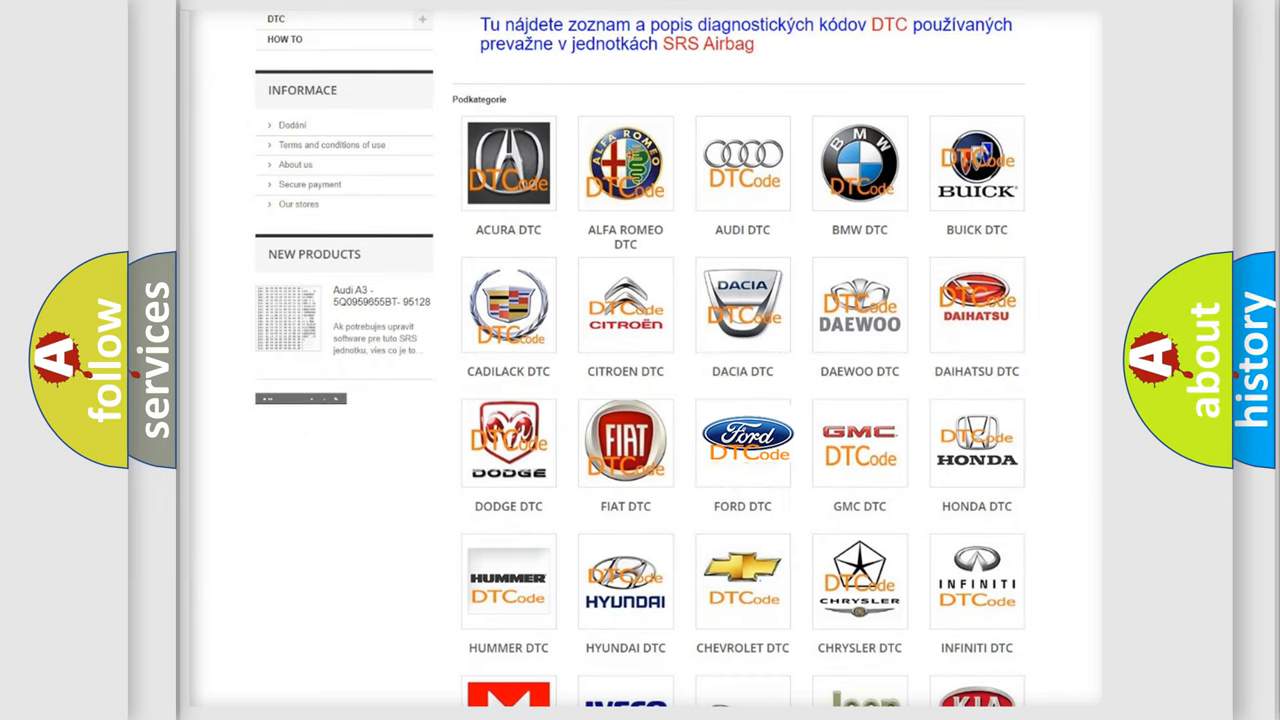
click(742, 441)
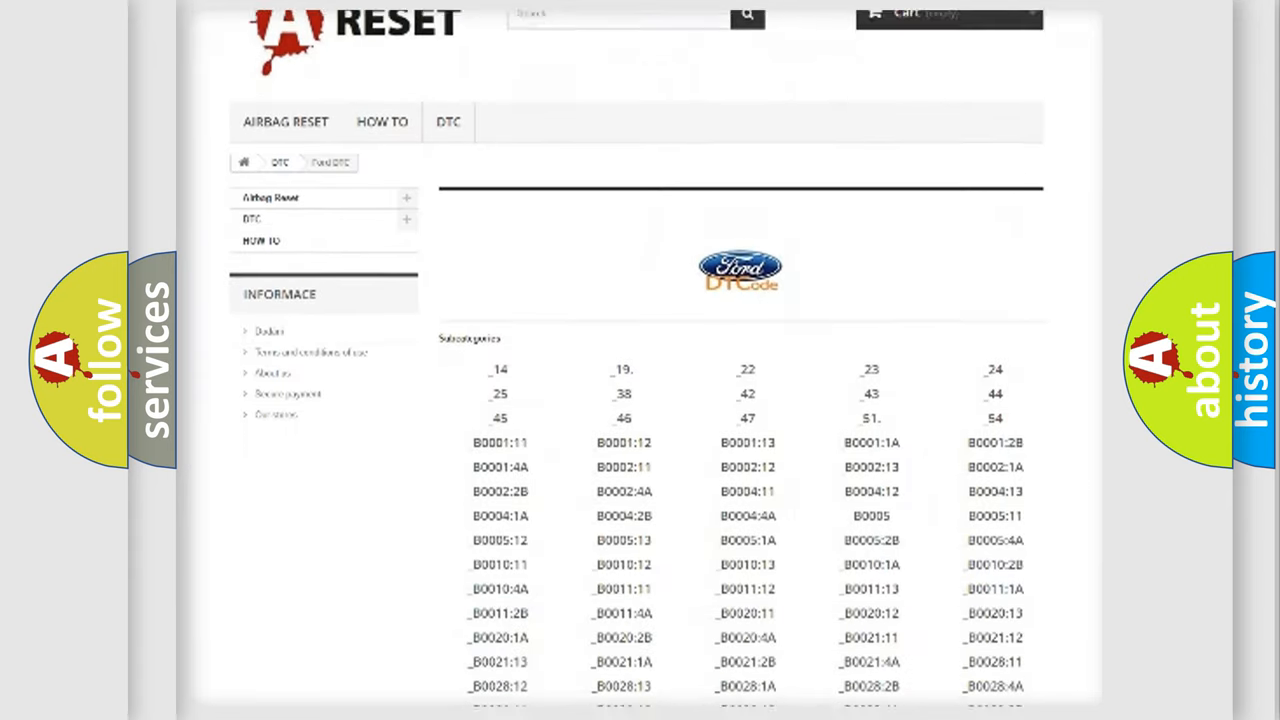
scroll(down, 3)
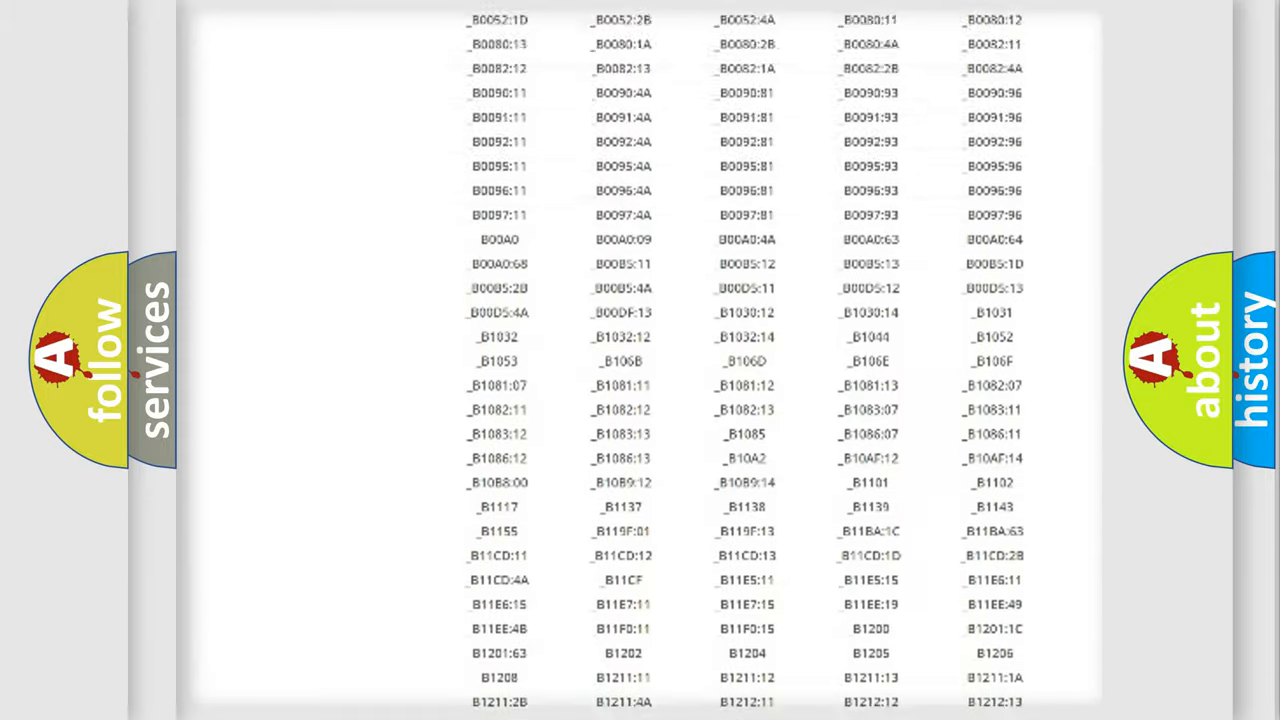
scroll(up, 3)
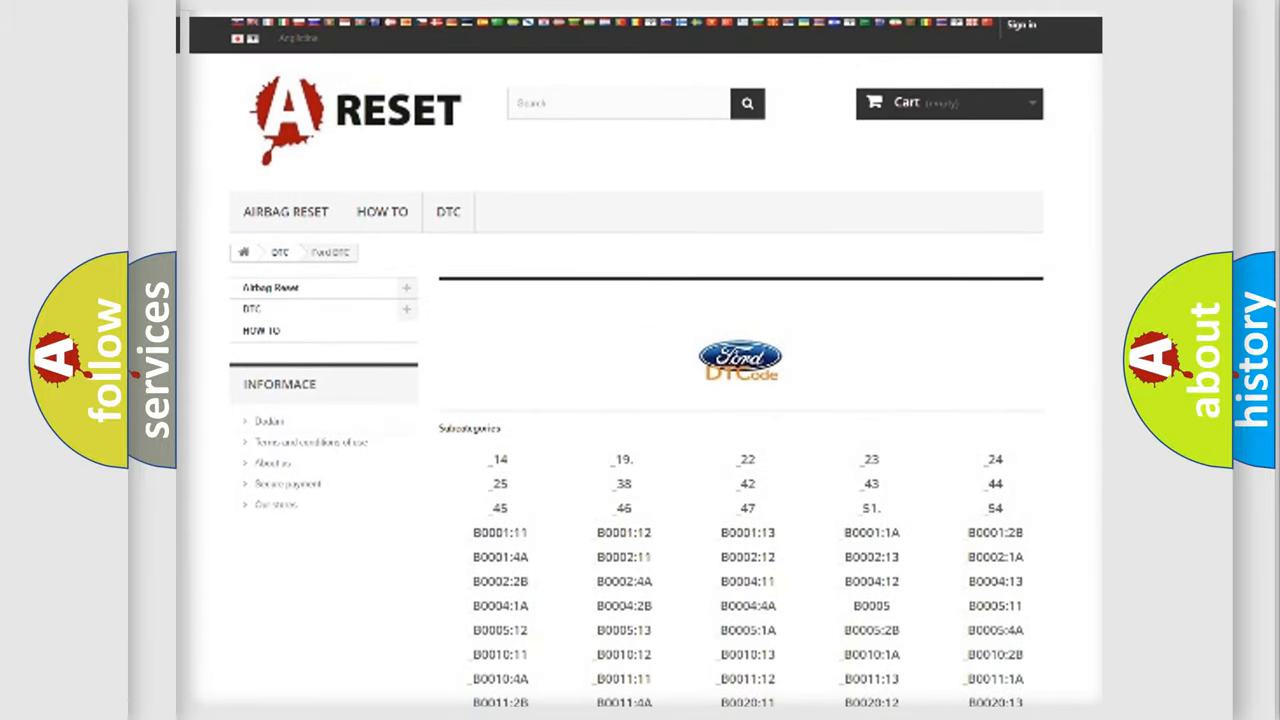